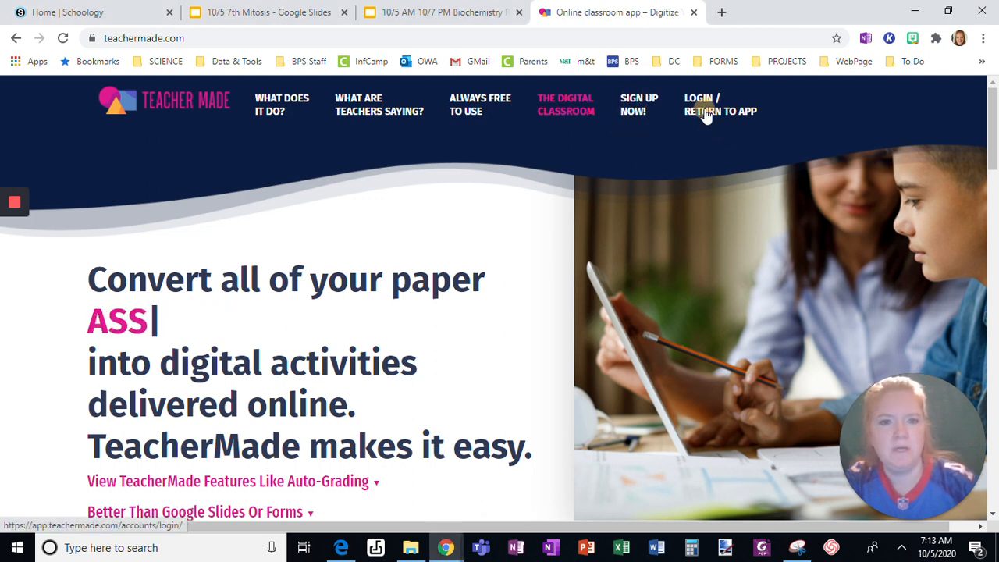
# Step: Sign in to TeacherMade with the school Google account to load the worksheets dashboard
pyautogui.click(706, 104)
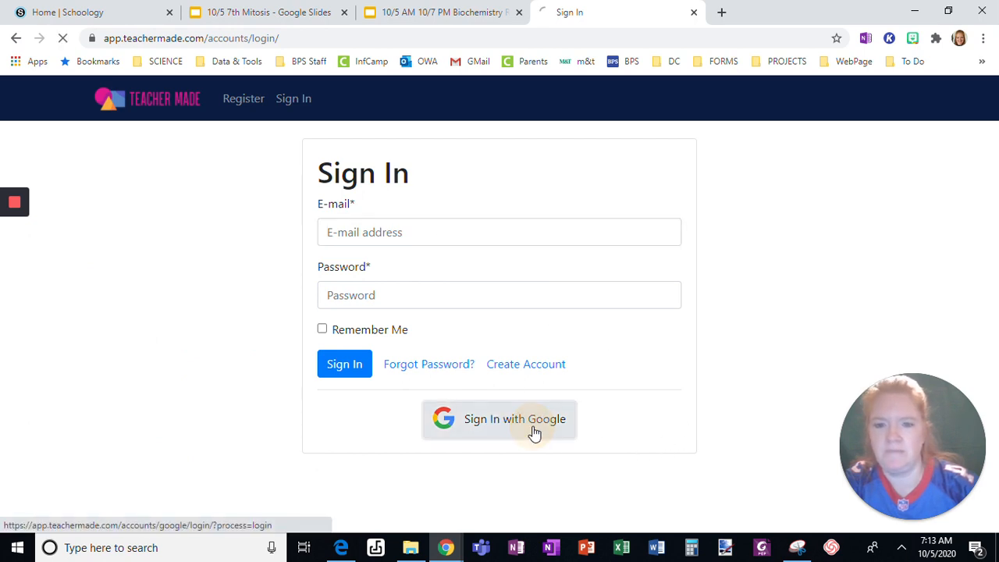
pyautogui.click(514, 419)
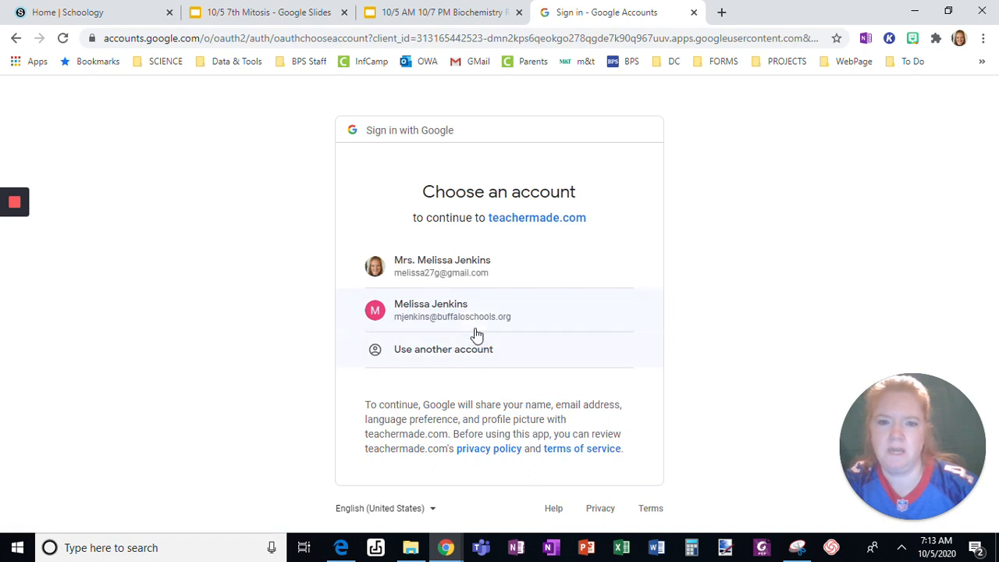
pyautogui.click(451, 310)
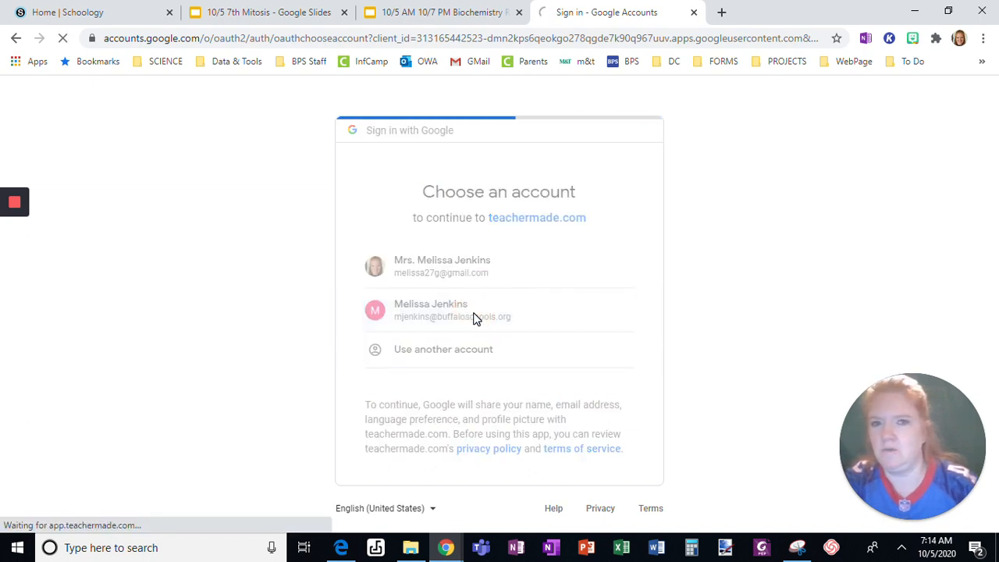
pyautogui.click(452, 310)
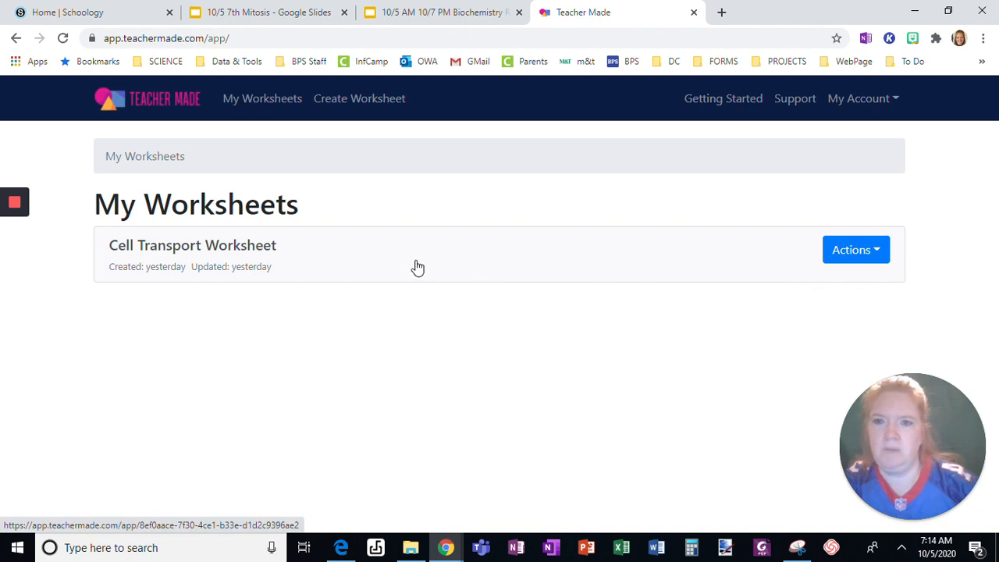
pyautogui.moveTo(370, 109)
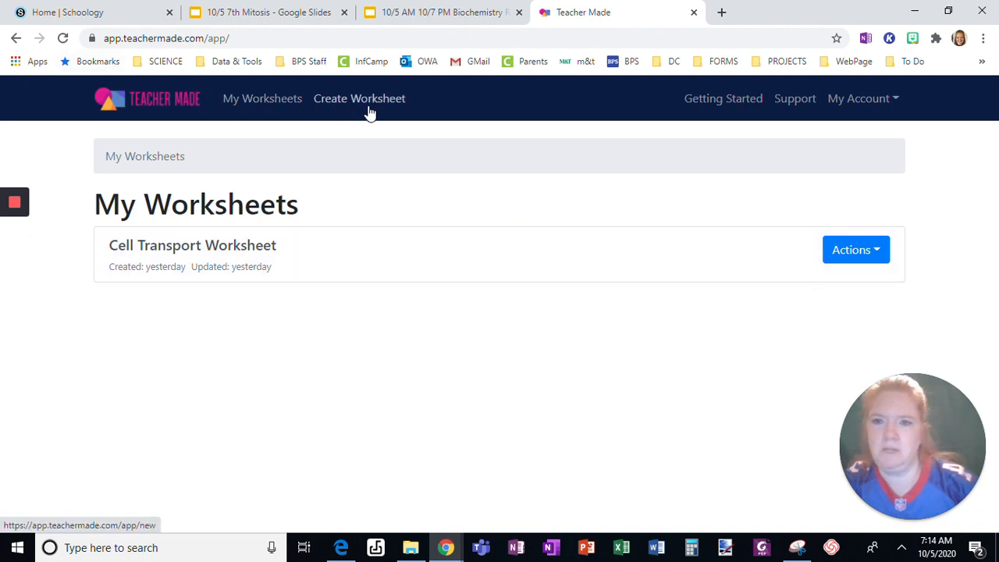
# Step: Start a new worksheet and enter the title 'Test Assignment'
pyautogui.click(359, 98)
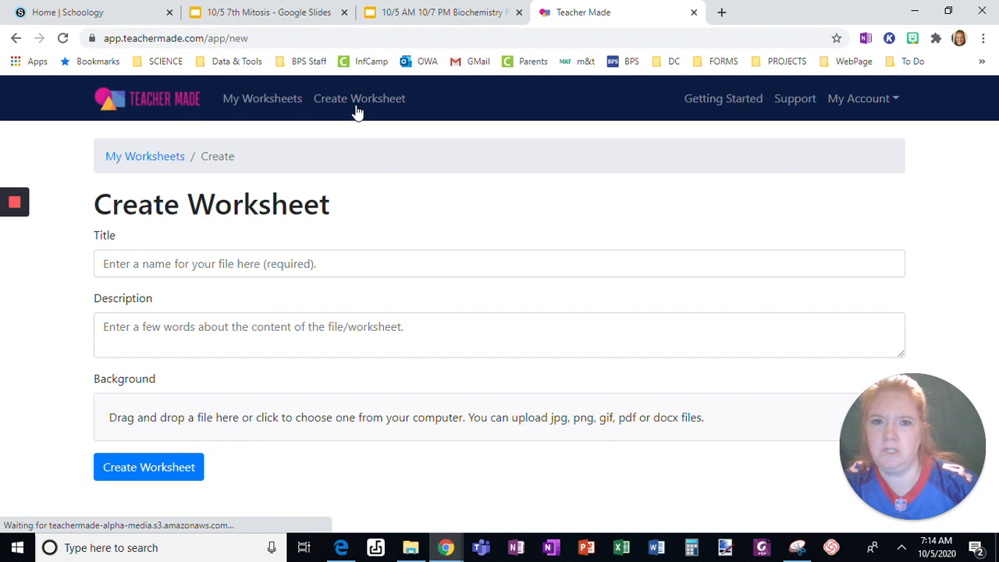
pyautogui.click(499, 263)
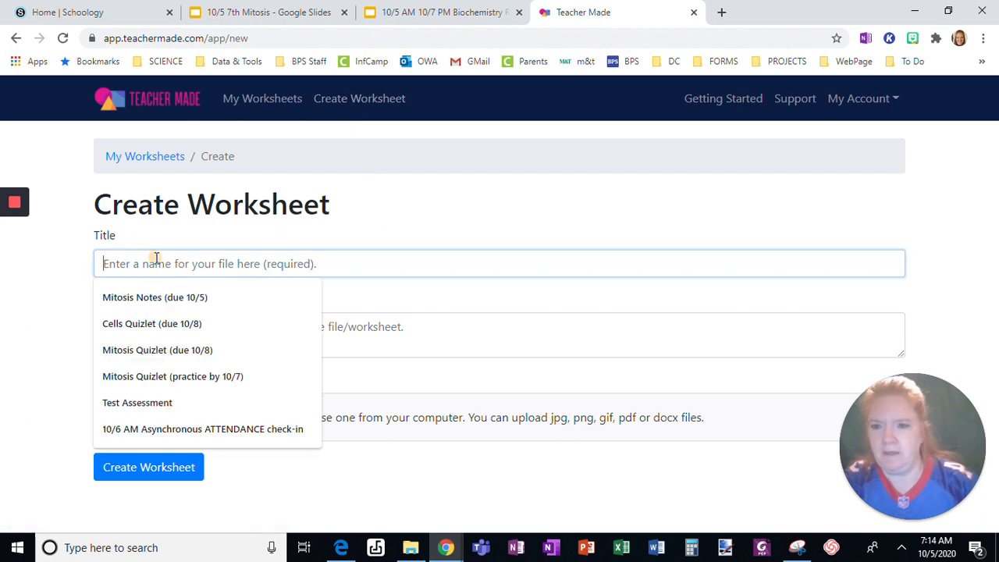
pyautogui.write('Test Assignm')
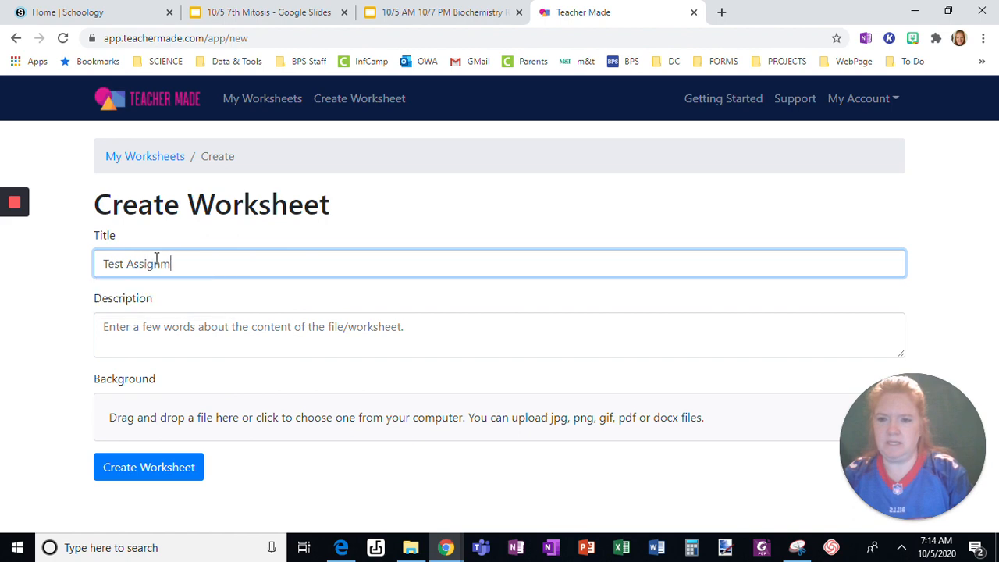
pyautogui.write('ent')
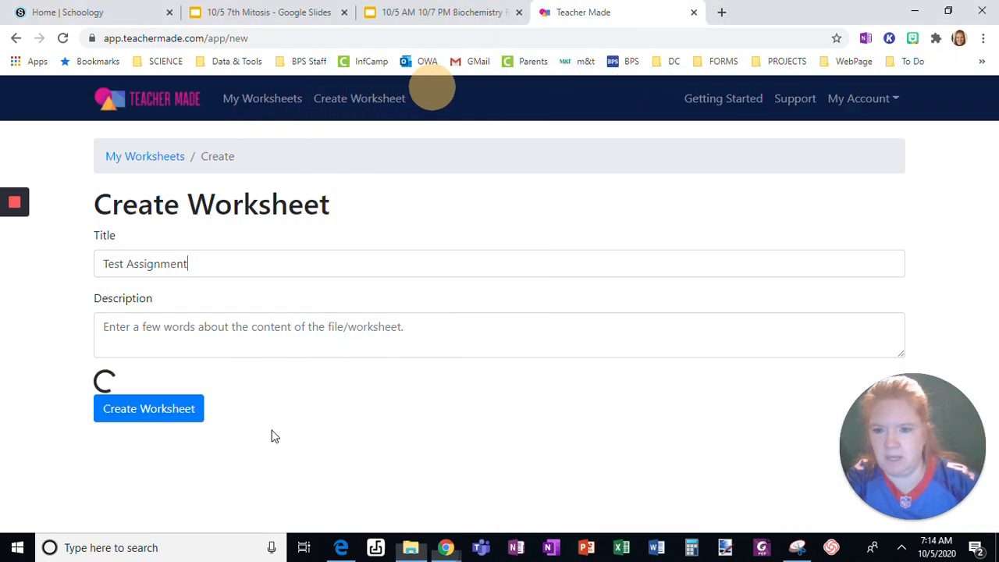
# Step: Scroll past the uploaded biomolecules sheet preview and create the Test Assignment worksheet
pyautogui.click(500, 263)
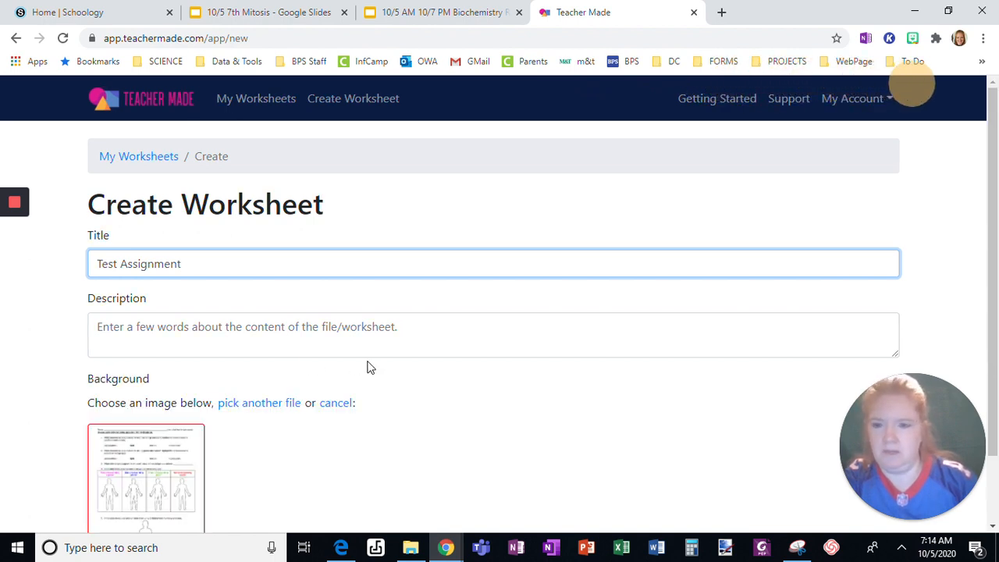
pyautogui.scroll(-3)
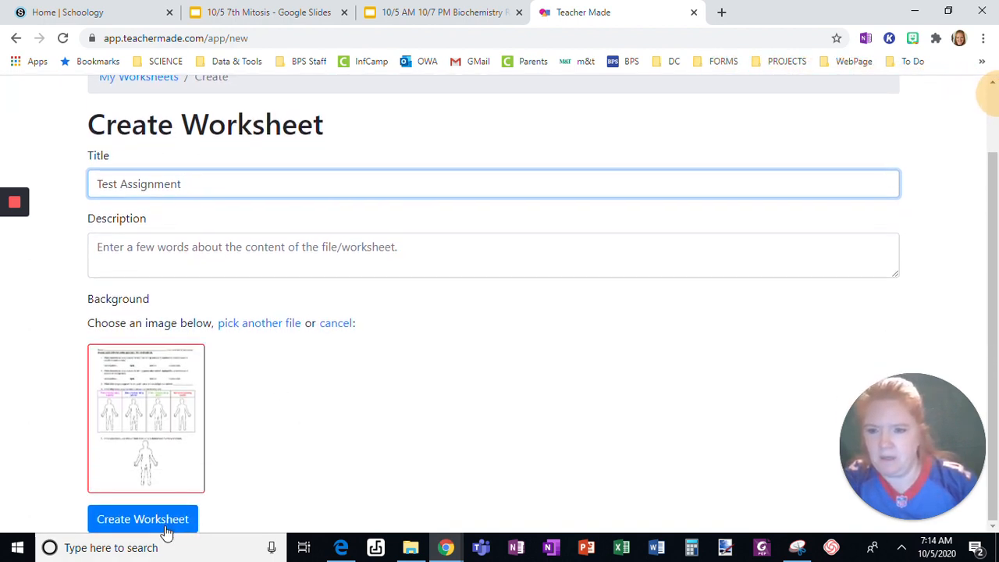
pyautogui.click(143, 519)
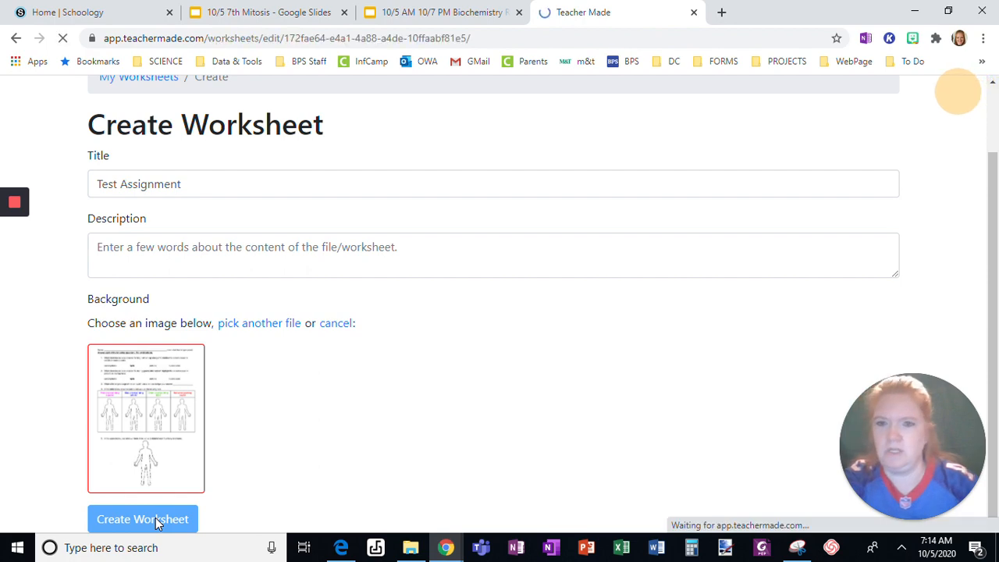
pyautogui.click(143, 519)
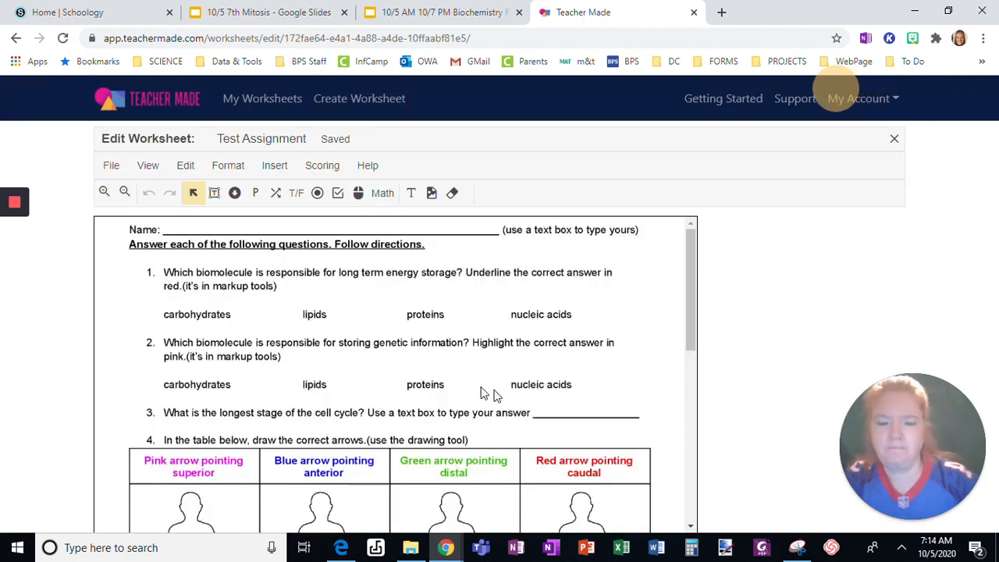
# Step: Scroll through the Test Assignment sheet, then close the editor back to My Worksheets
pyautogui.scroll(-3)
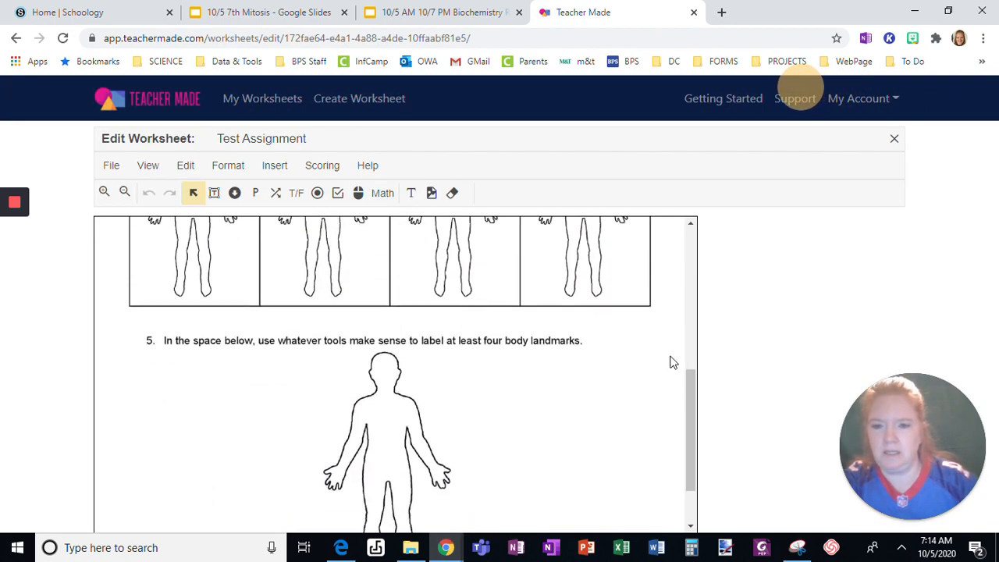
pyautogui.scroll(3)
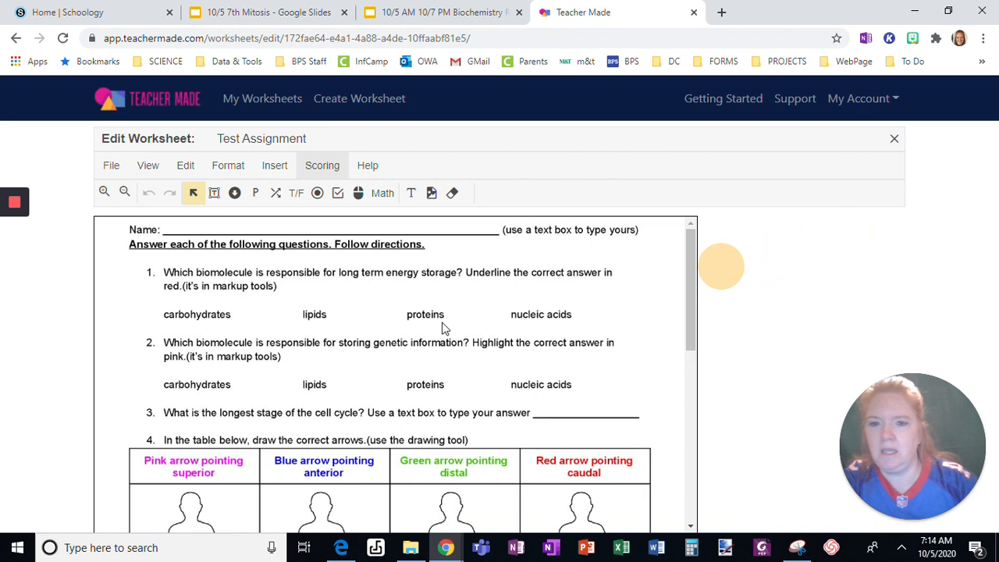
pyautogui.scroll(-3)
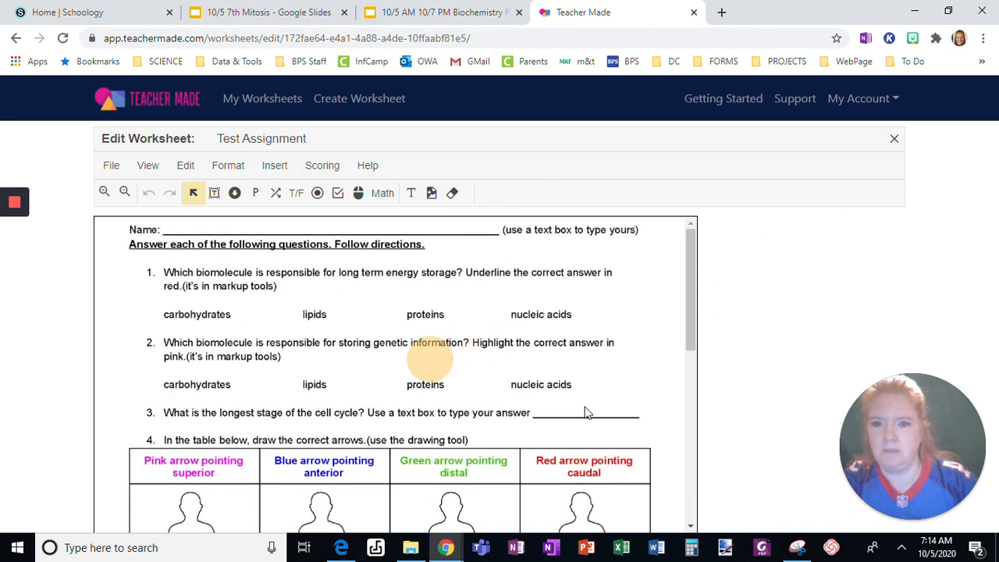
pyautogui.moveTo(359, 98)
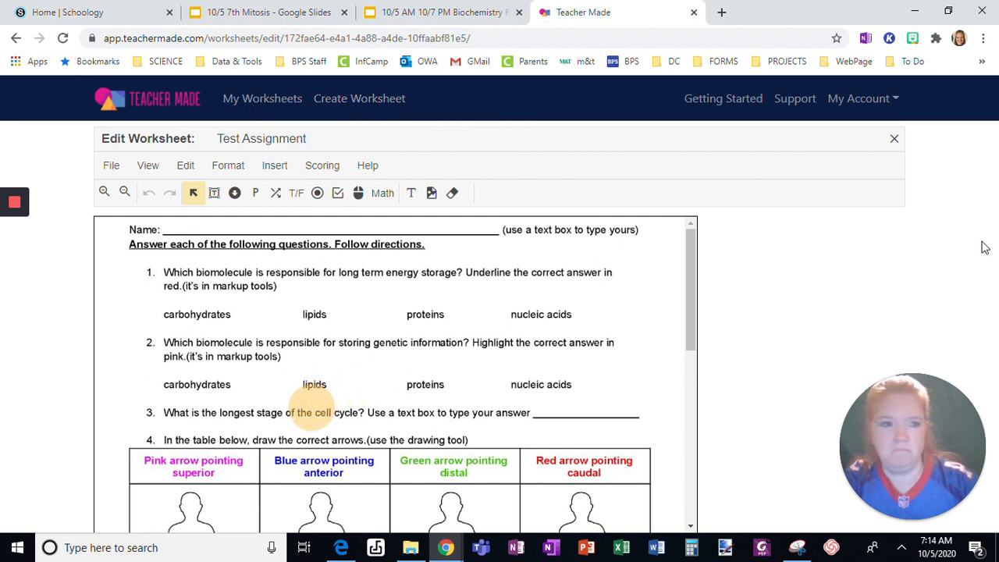
pyautogui.scroll(-3)
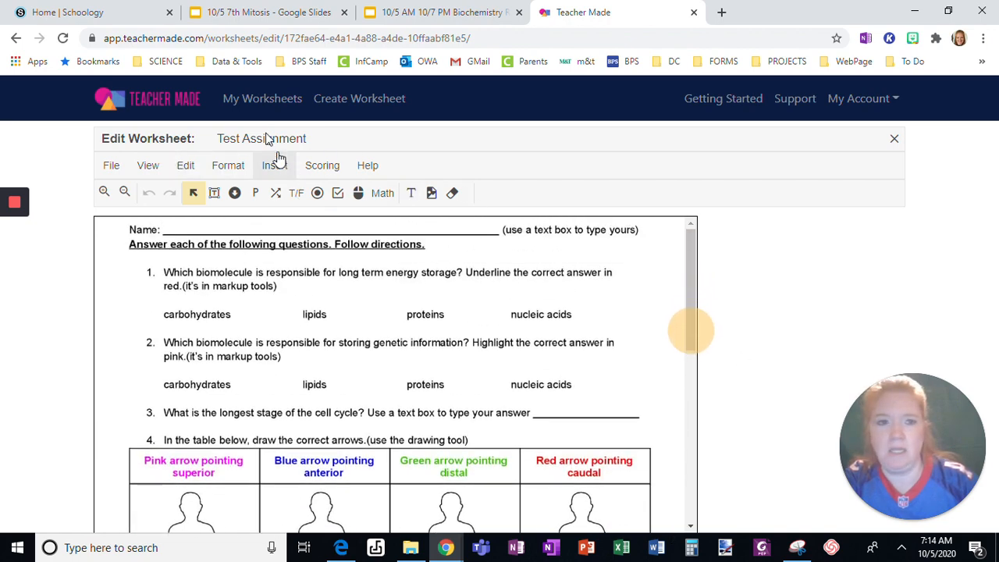
pyautogui.click(894, 138)
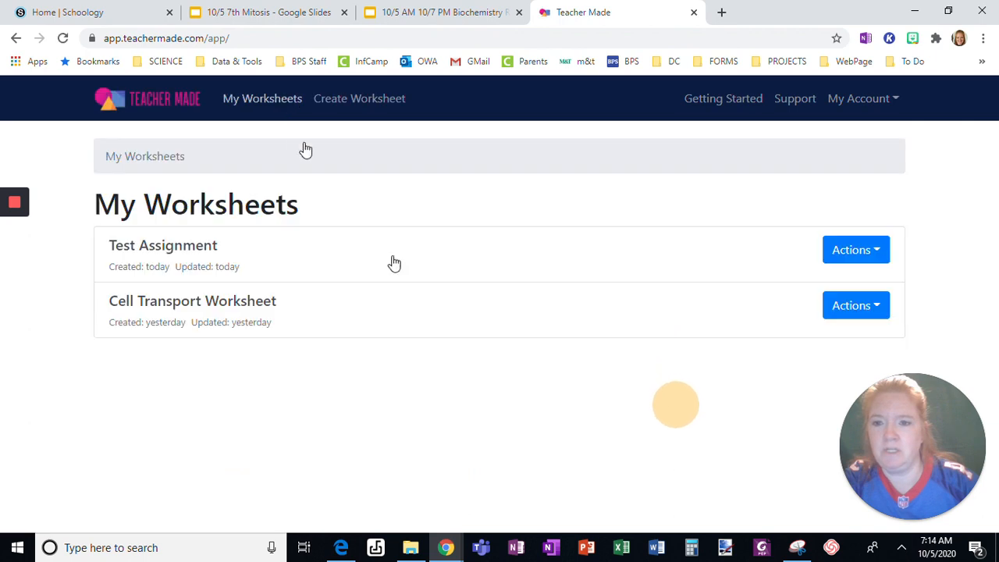